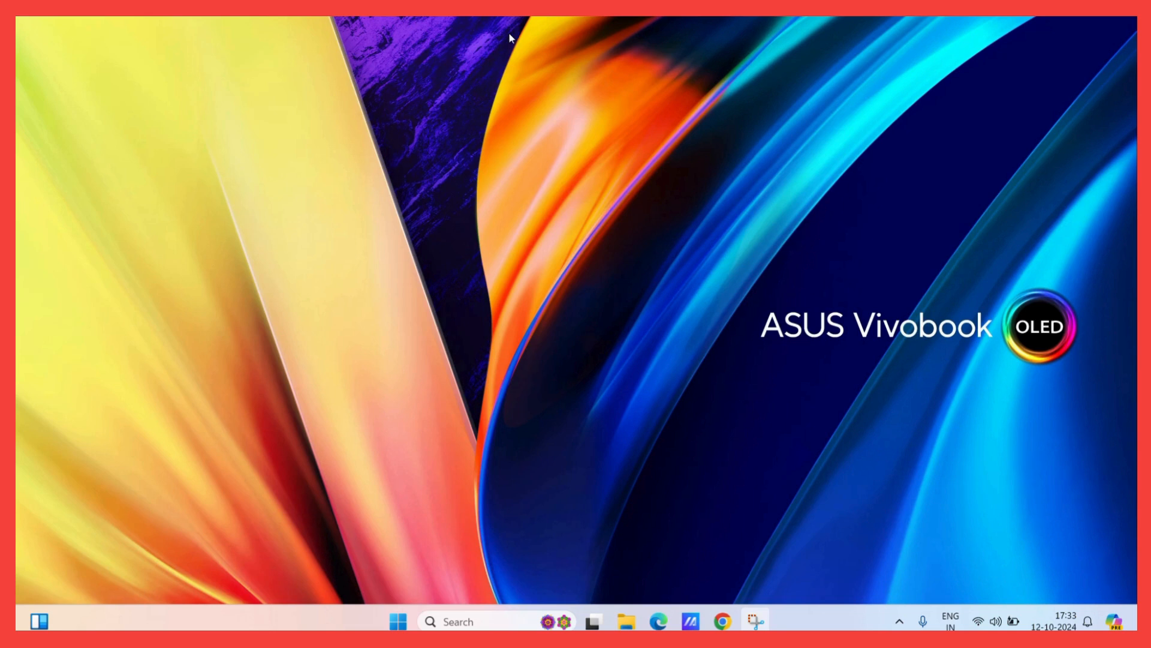
mouse_move(507, 38)
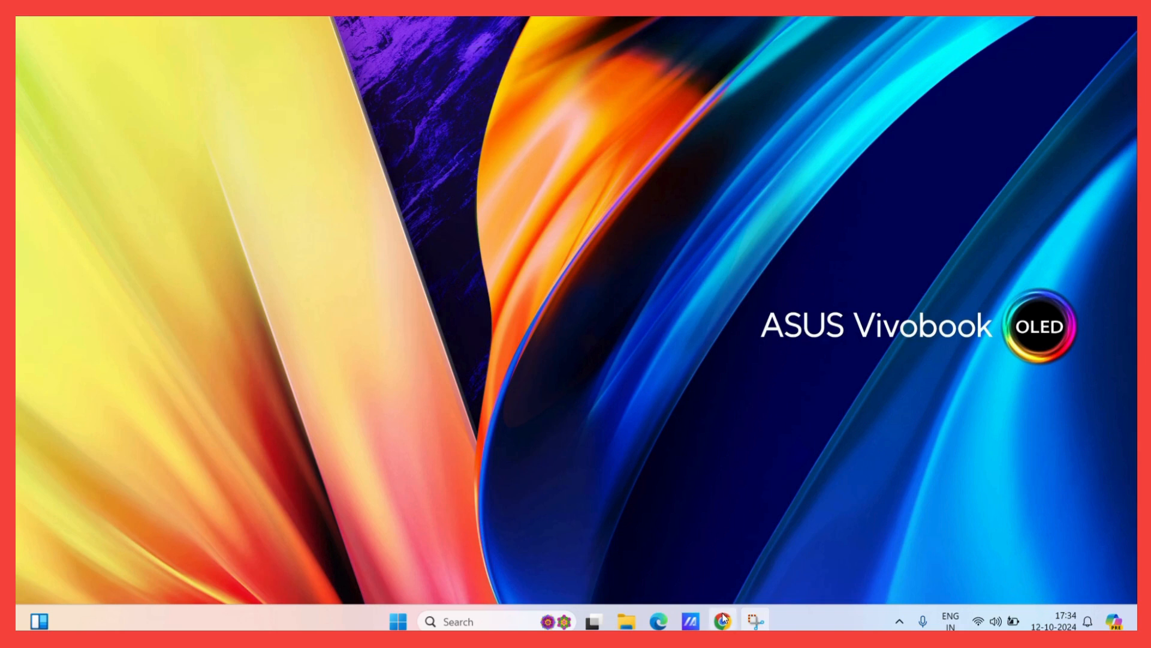
Step: Bring up Chrome on the Dataquest Python data structures article and skim through it
click(704, 621)
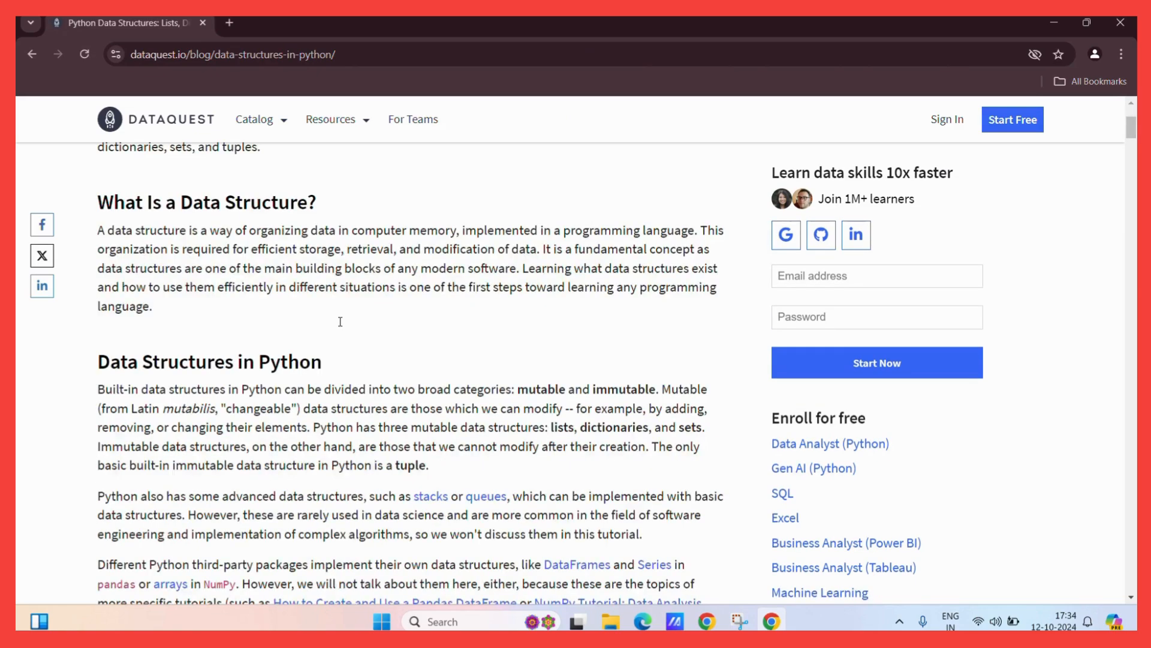
scroll(down, 3)
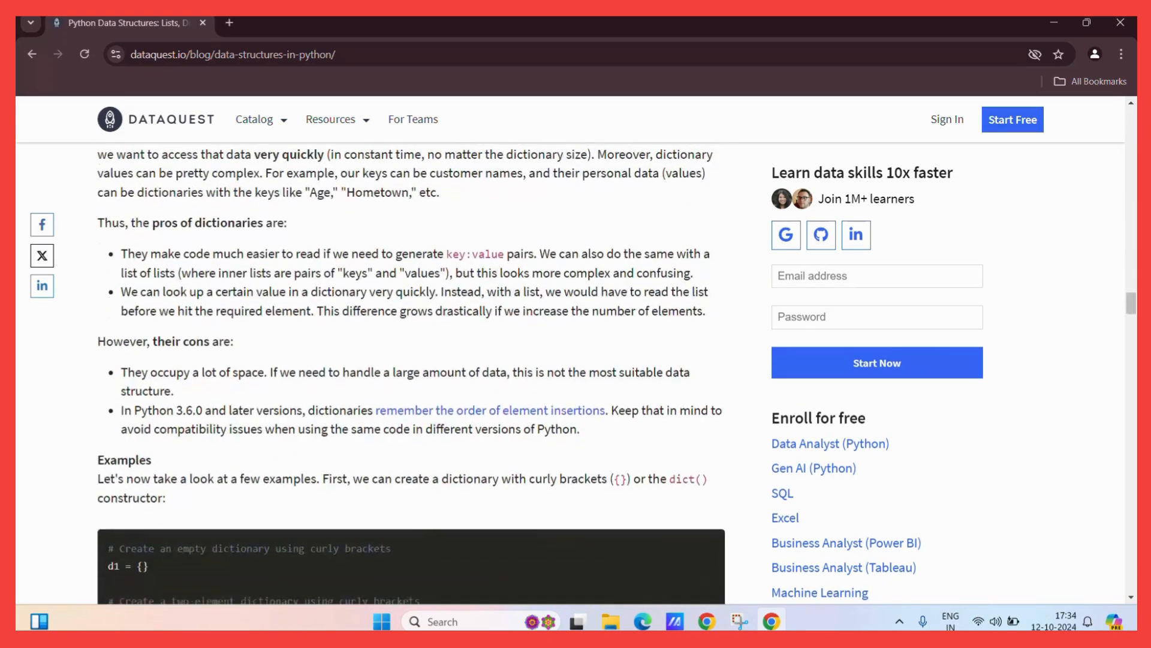
scroll(down, 3)
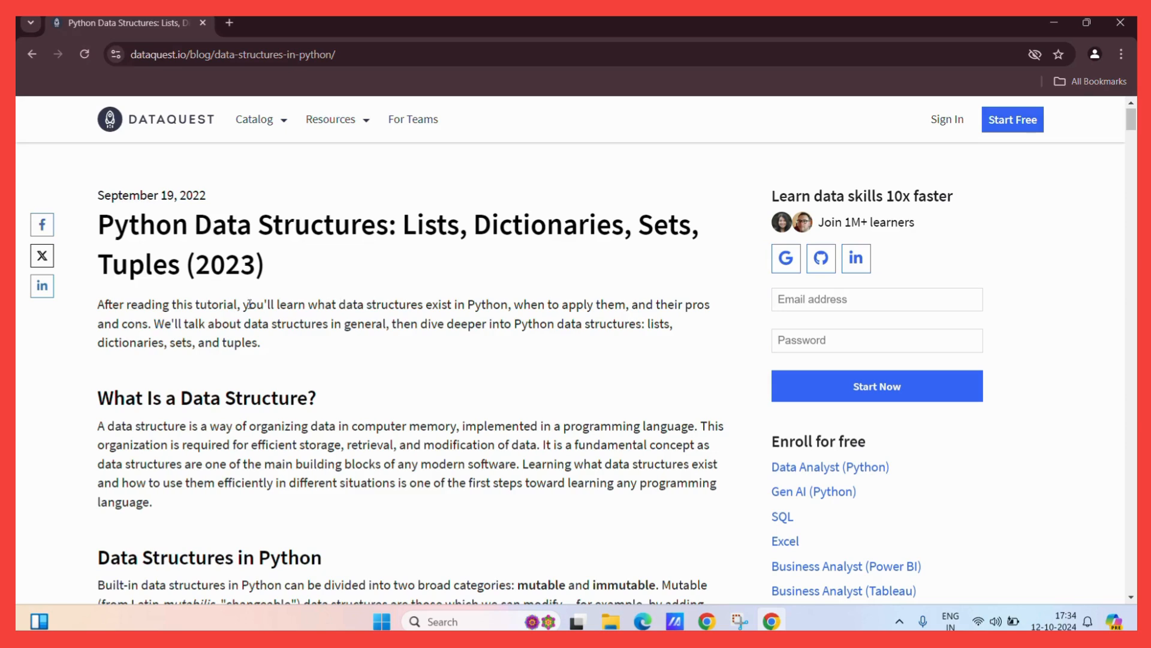
mouse_move(308, 337)
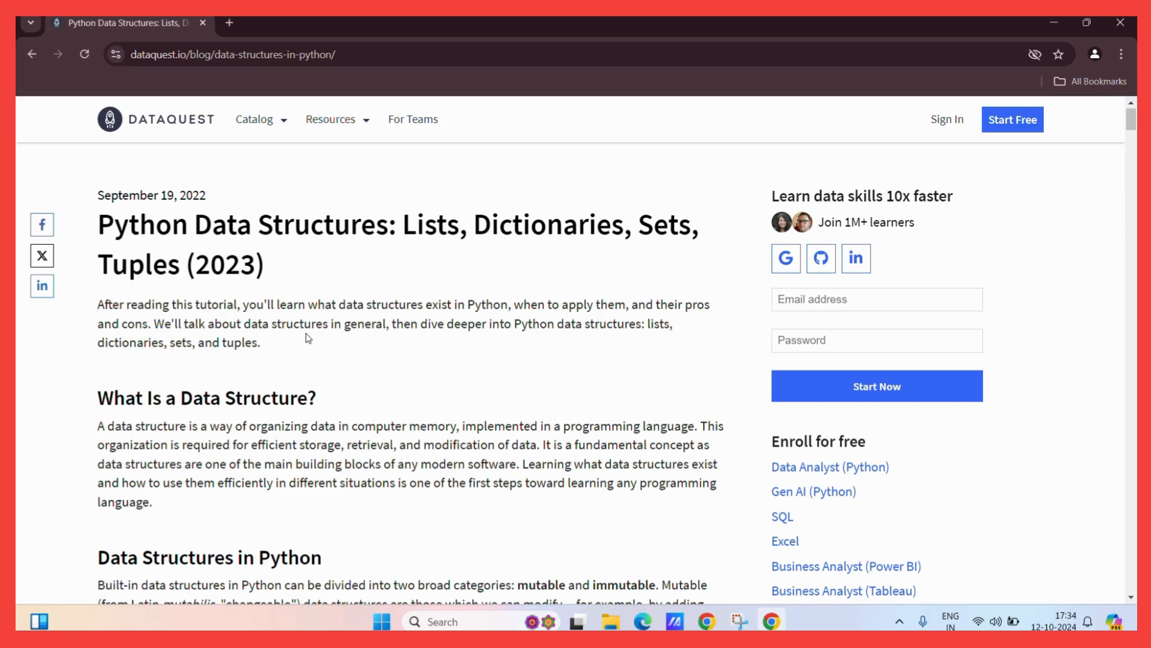
mouse_move(988, 111)
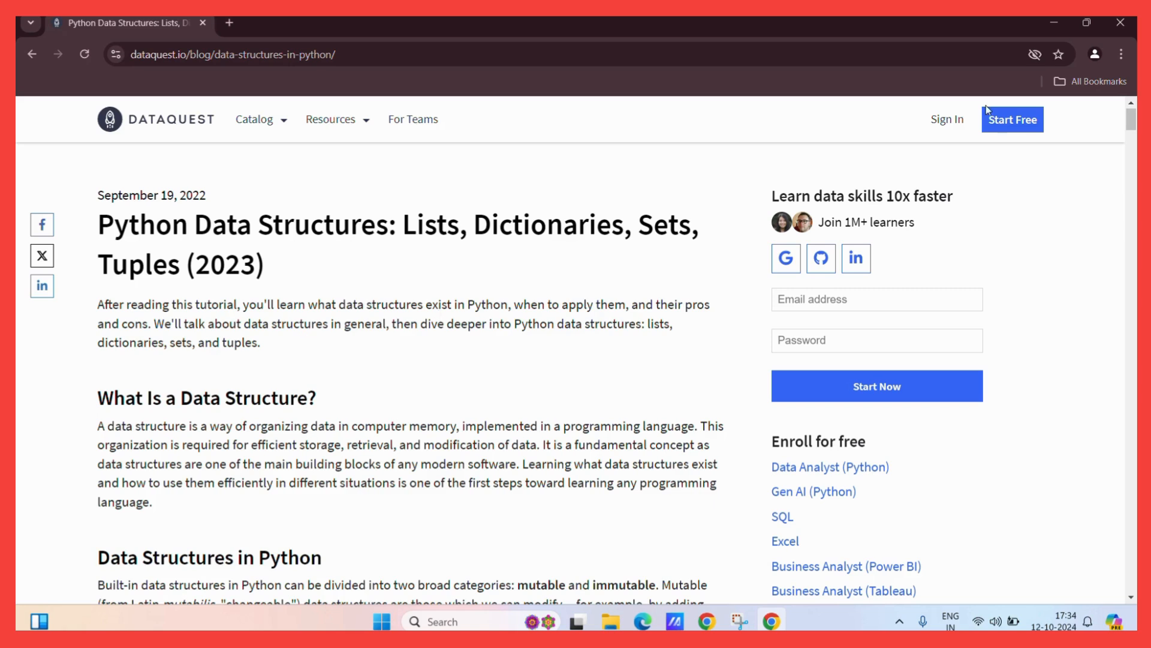
mouse_move(1121, 54)
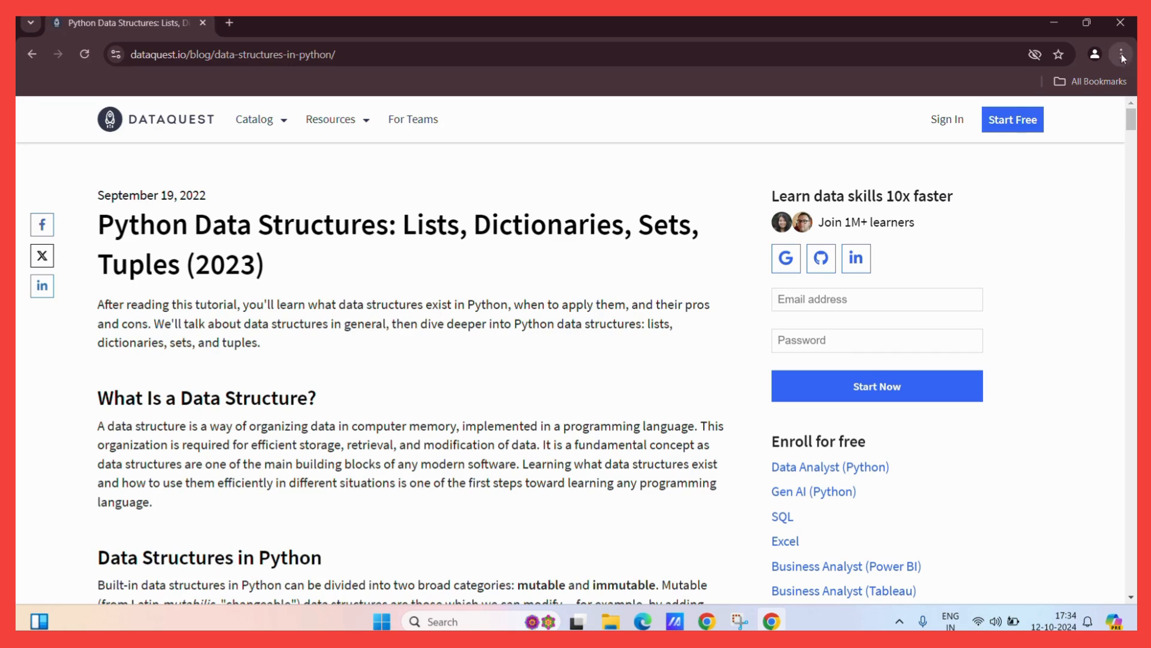
Step: Open Chrome's find-in-page bar from the three-dot menu
click(1121, 55)
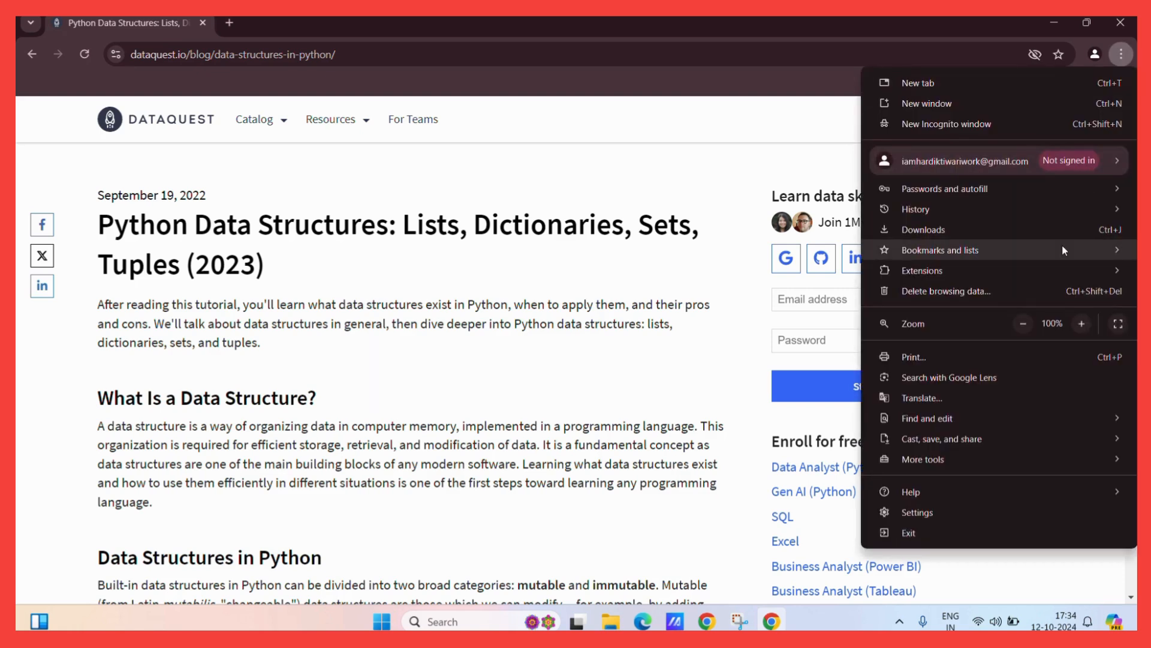
mouse_move(927, 418)
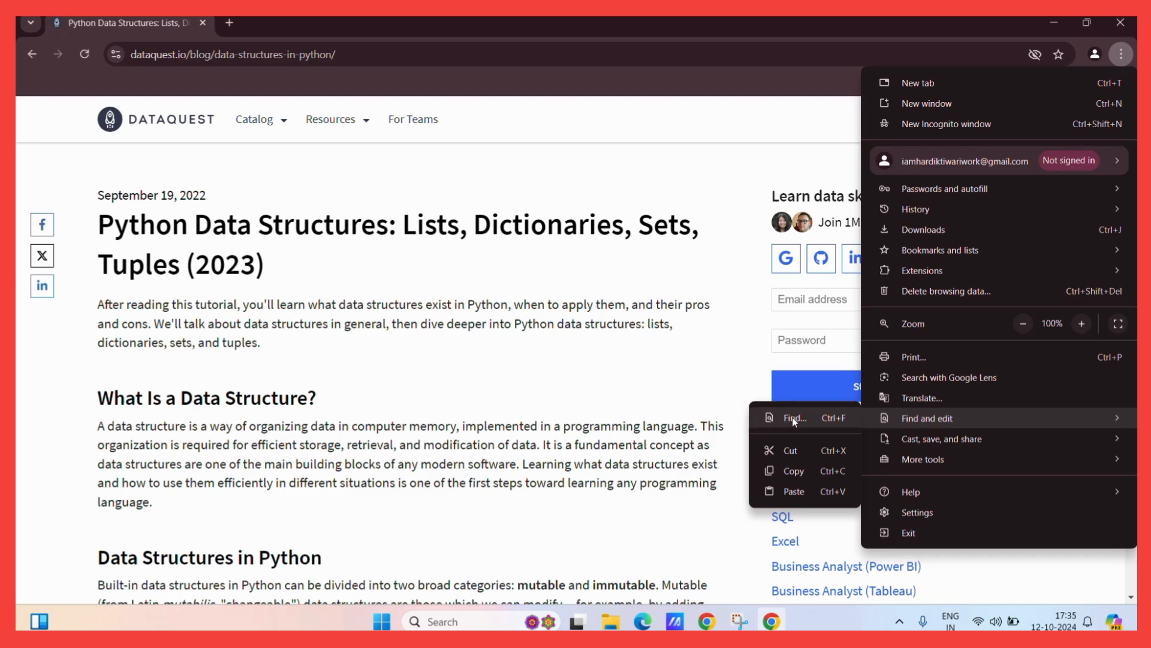
click(794, 418)
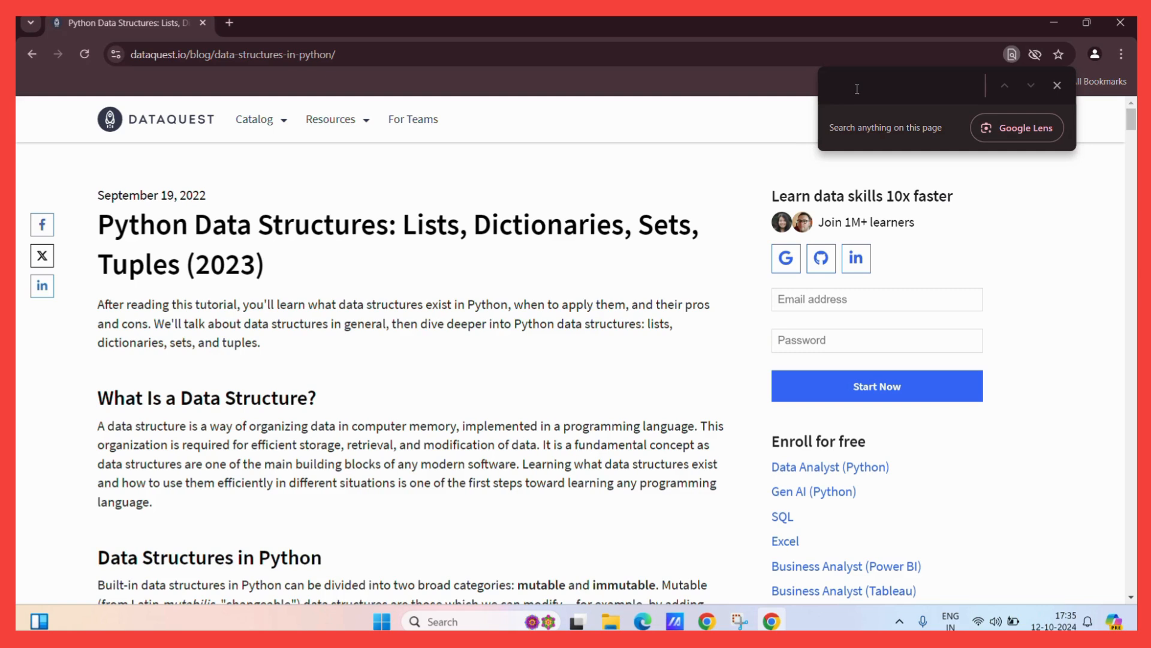
Step: Search the page for 'Lists', highlighting 44 matches
text(Lists)
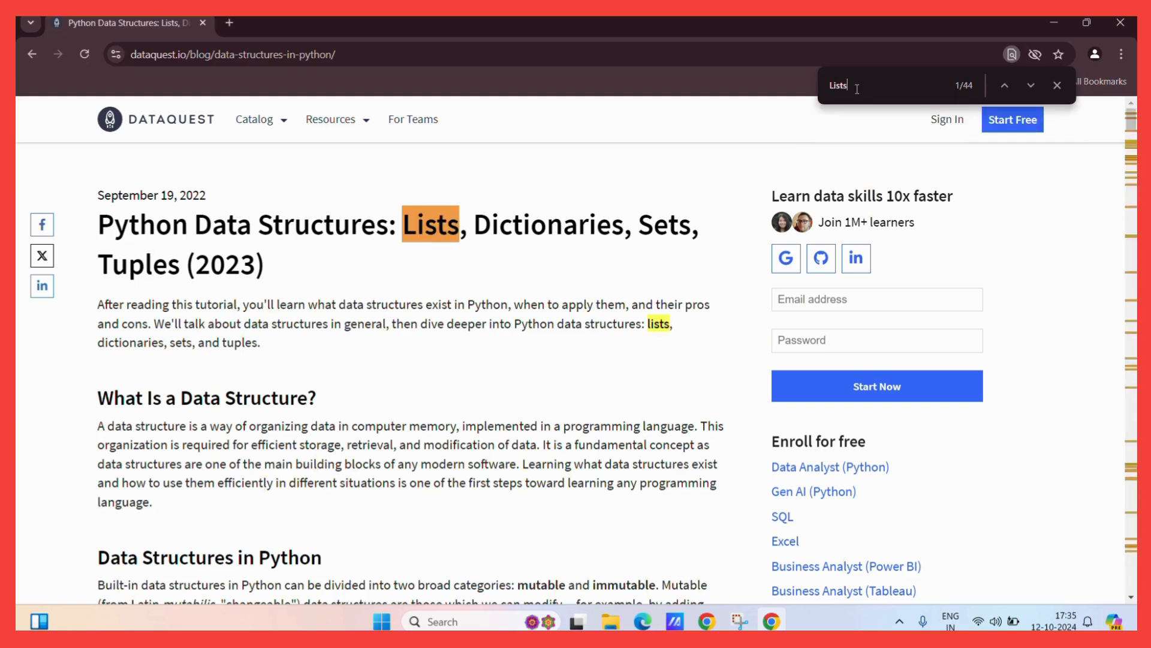
mouse_move(834, 127)
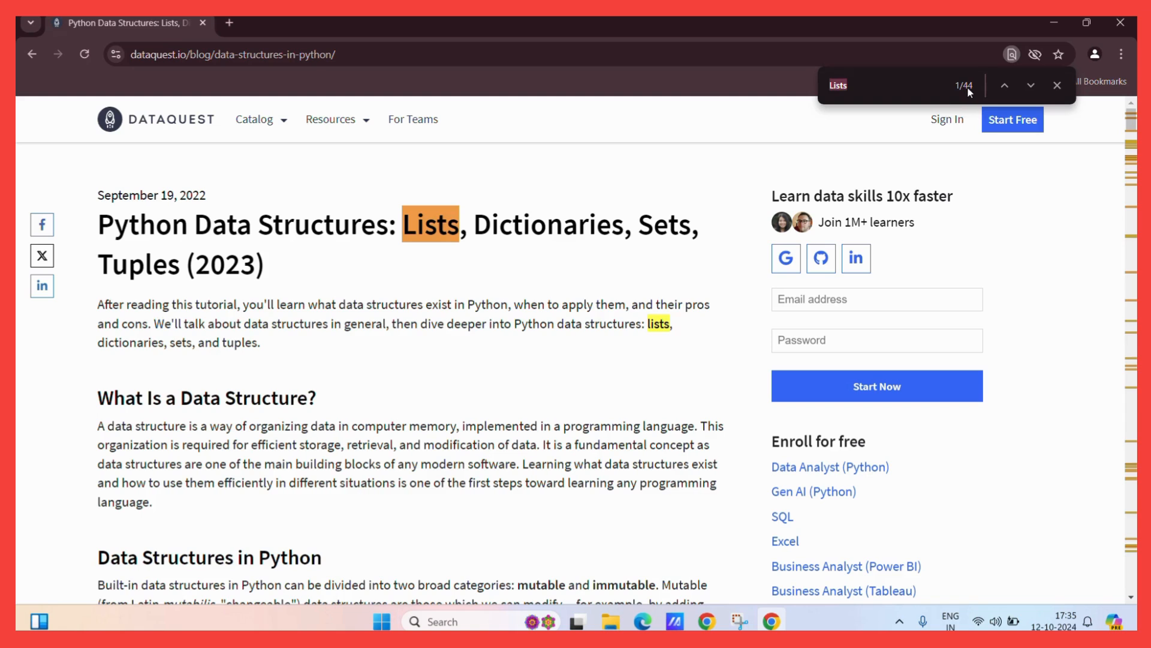
mouse_move(737, 351)
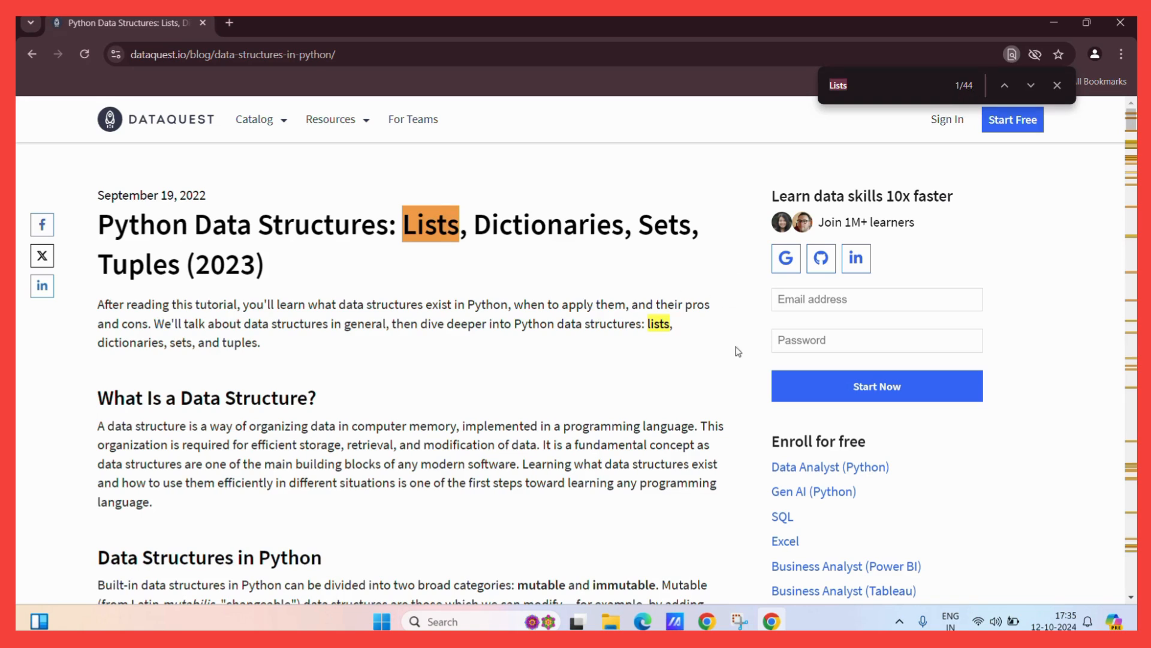
mouse_move(1031, 85)
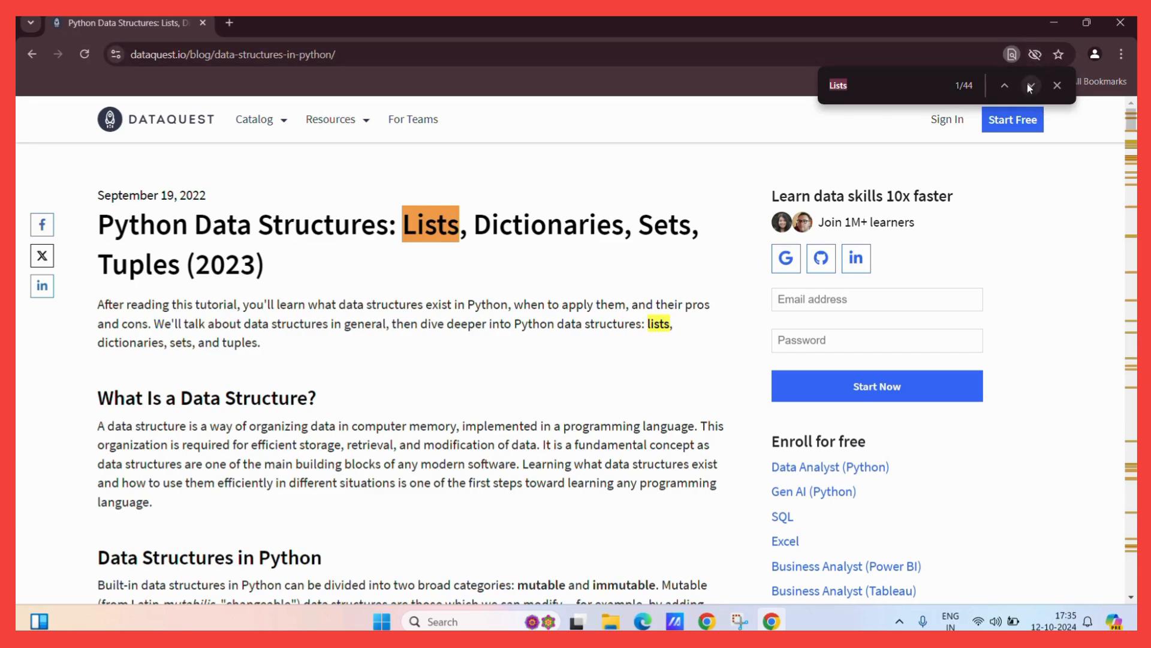
mouse_move(1031, 85)
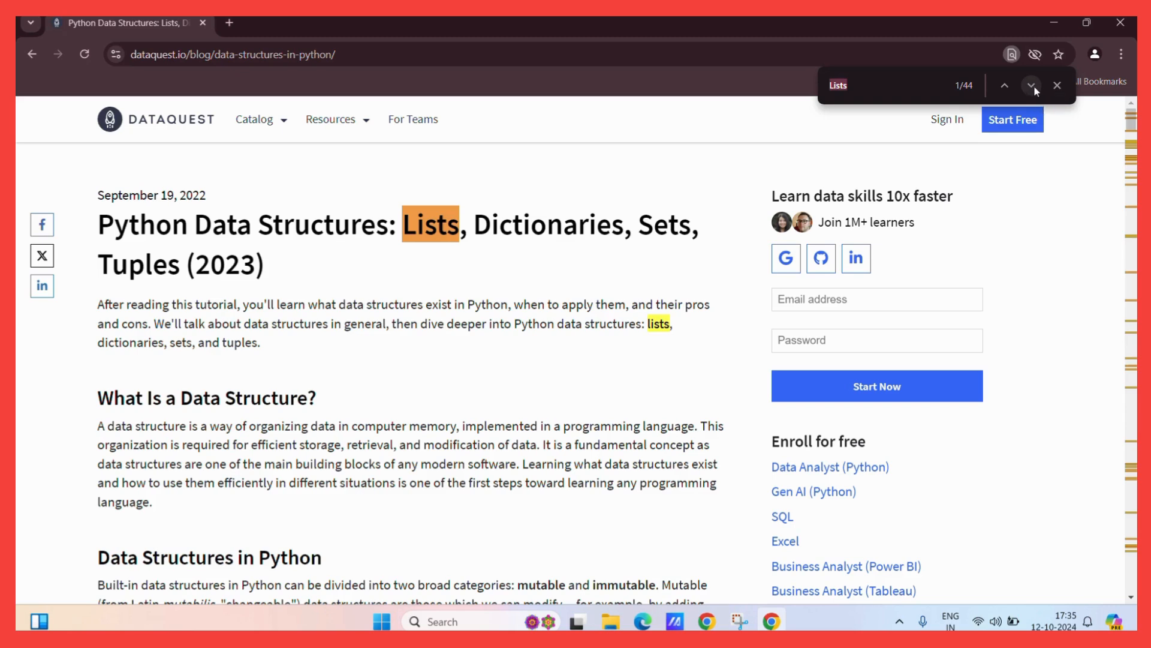
Step: Step forward through the 'Lists' matches, then wrap back to match 44 of 44
click(1031, 84)
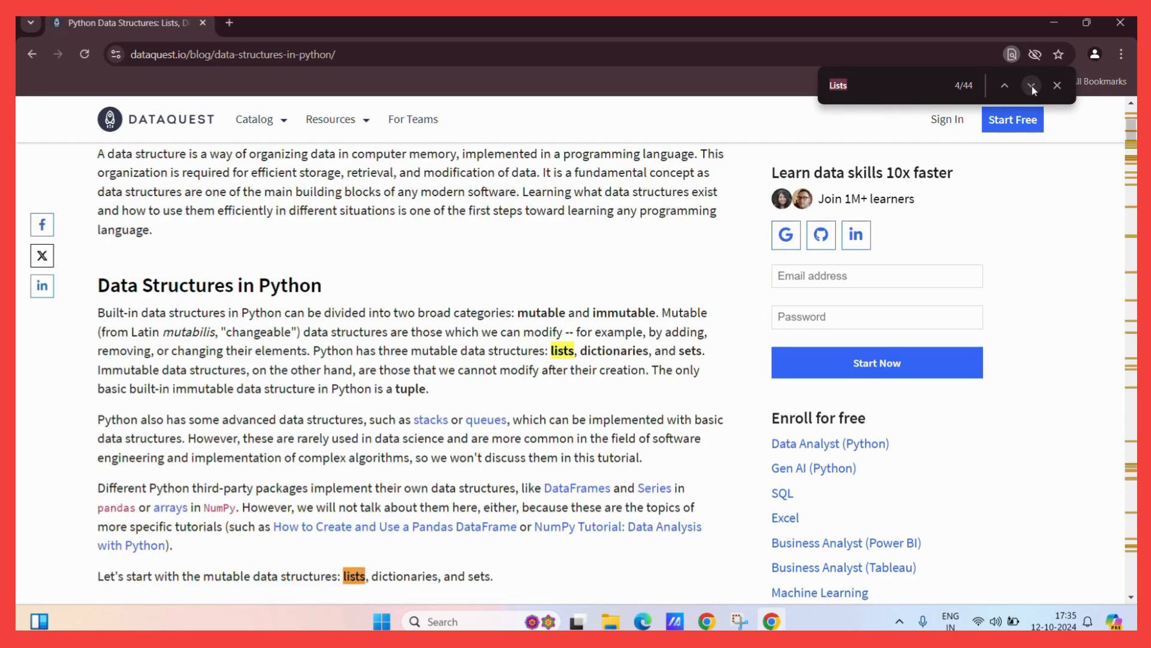
click(1031, 85)
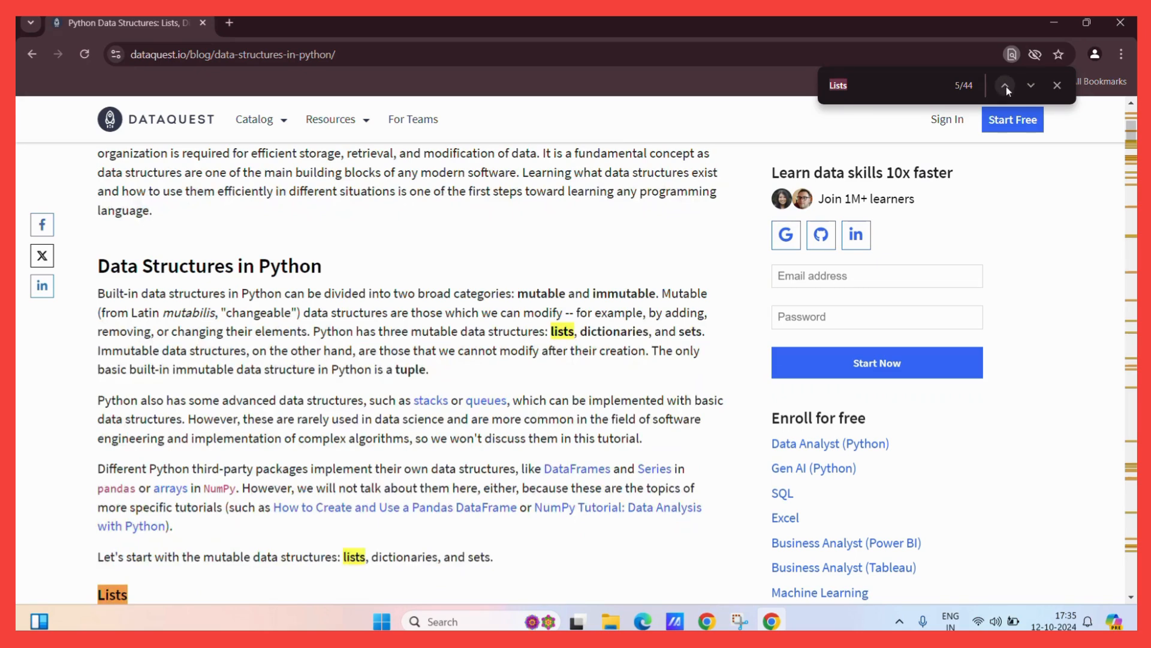
click(1005, 85)
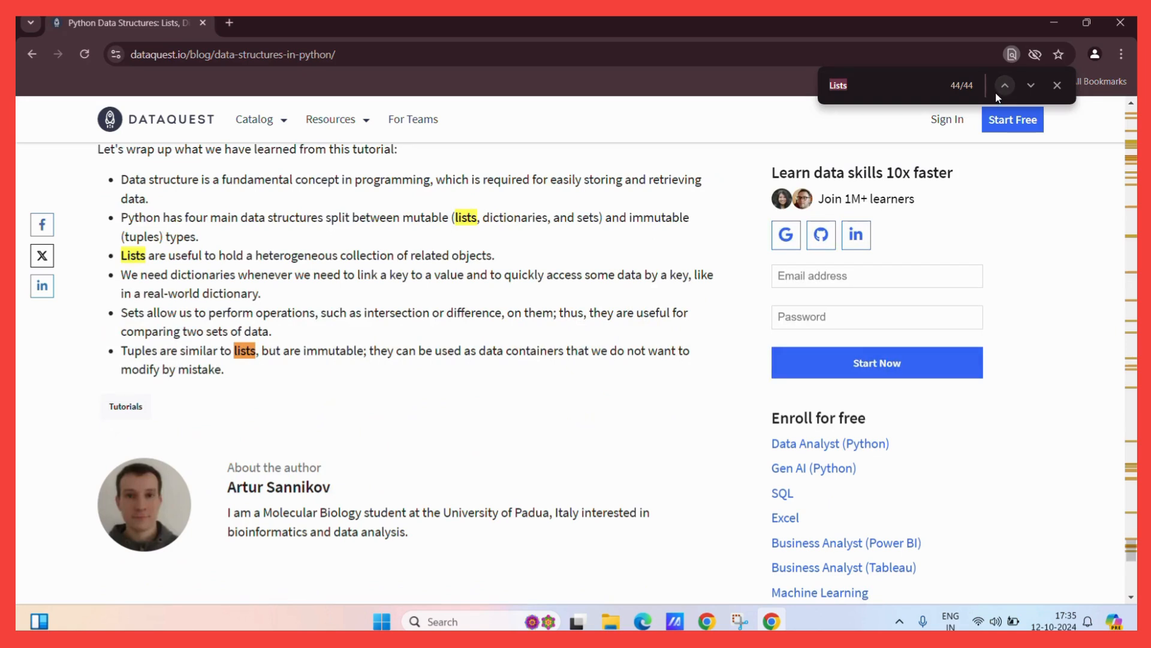
mouse_move(722, 245)
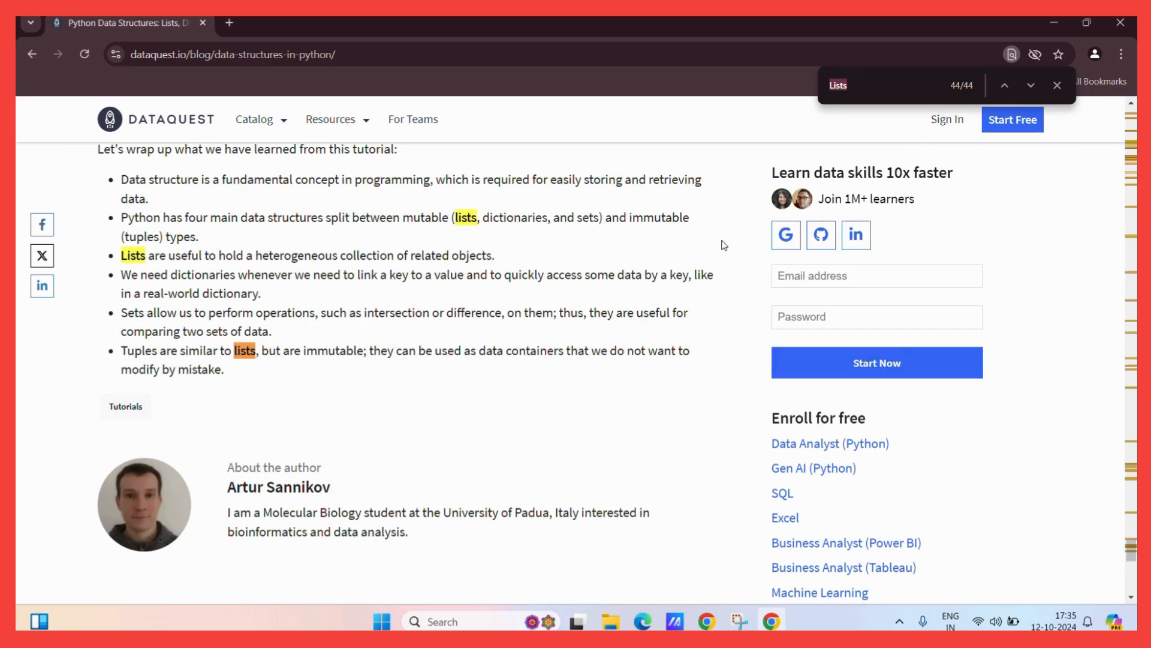